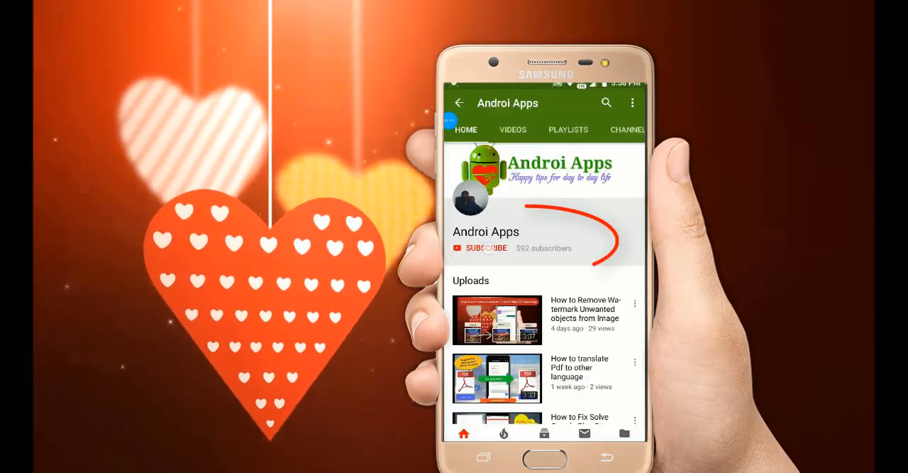
Step: Subscribe to the Androi Apps channel using the red SUBSCRIBE button on its page
{"action": "left_click", "coordinate": [487, 247]}
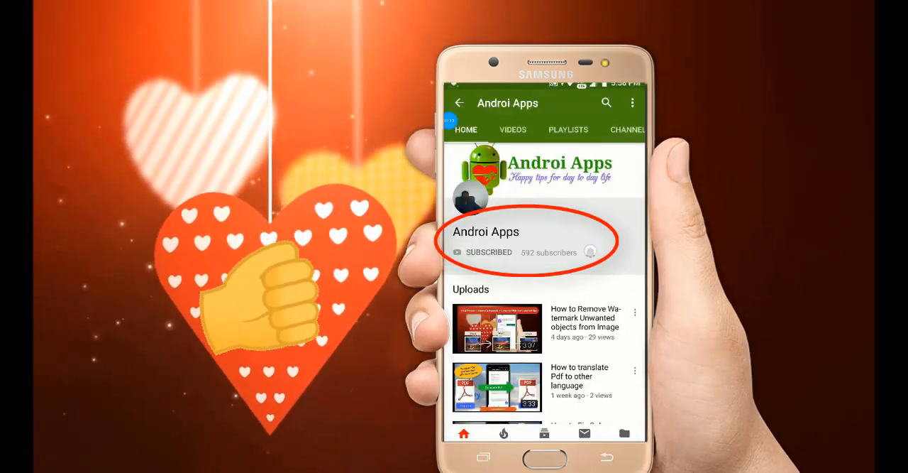
{"action": "left_click", "coordinate": [590, 252]}
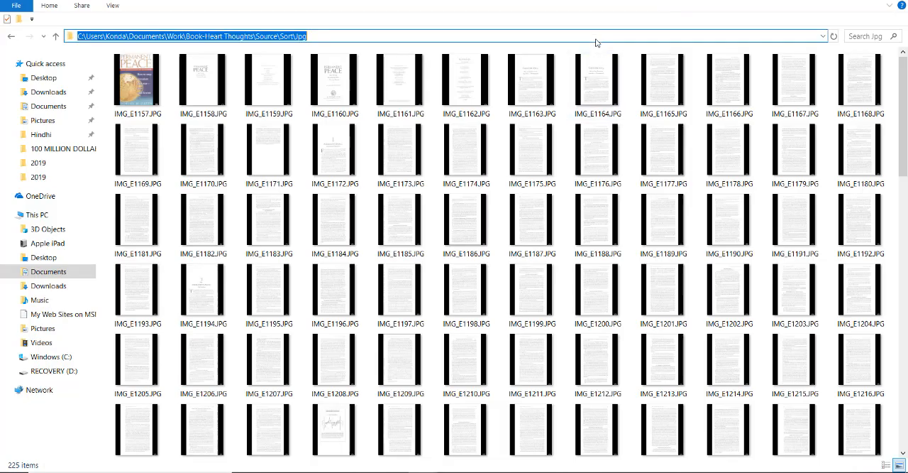
{"action": "left_click", "coordinate": [532, 290]}
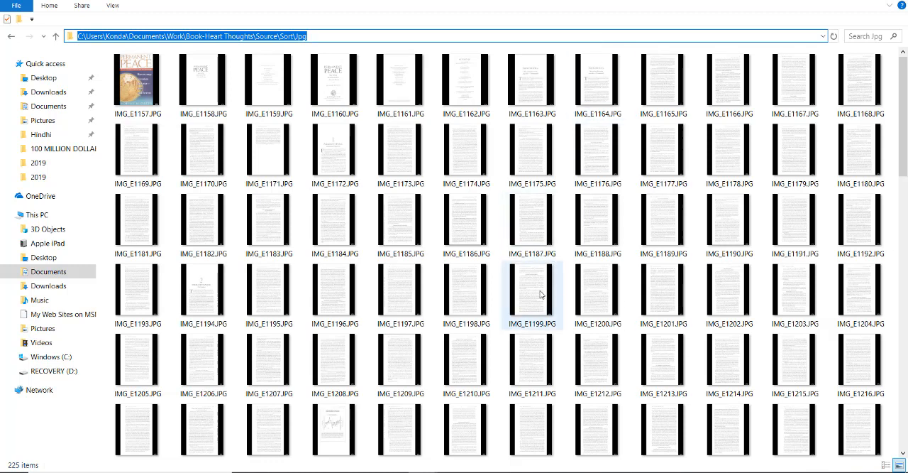
{"action": "mouse_move", "coordinate": [541, 287]}
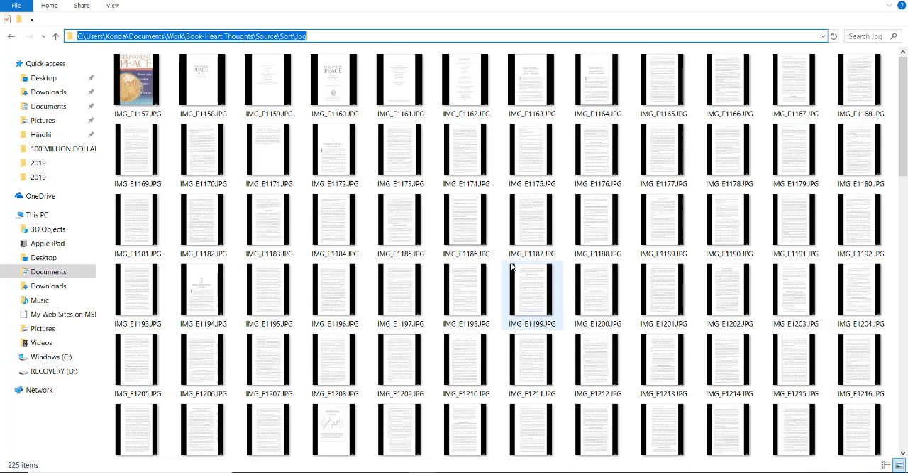
{"action": "left_click", "coordinate": [335, 149]}
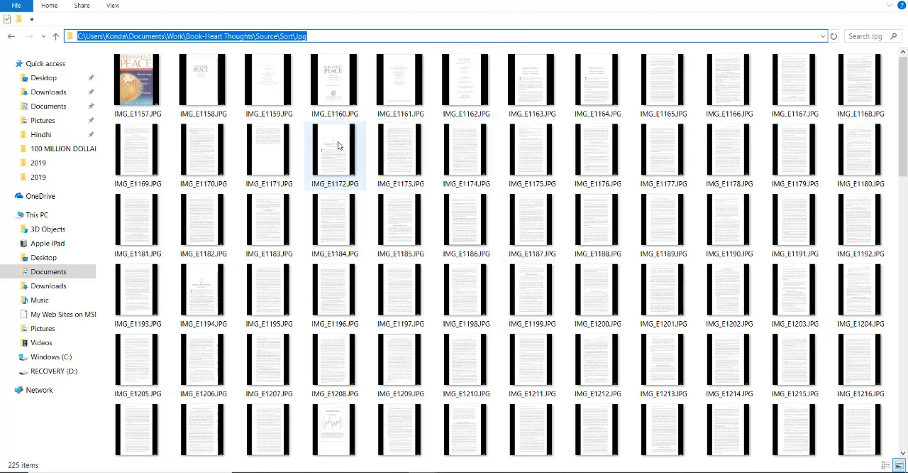
{"action": "mouse_move", "coordinate": [137, 78]}
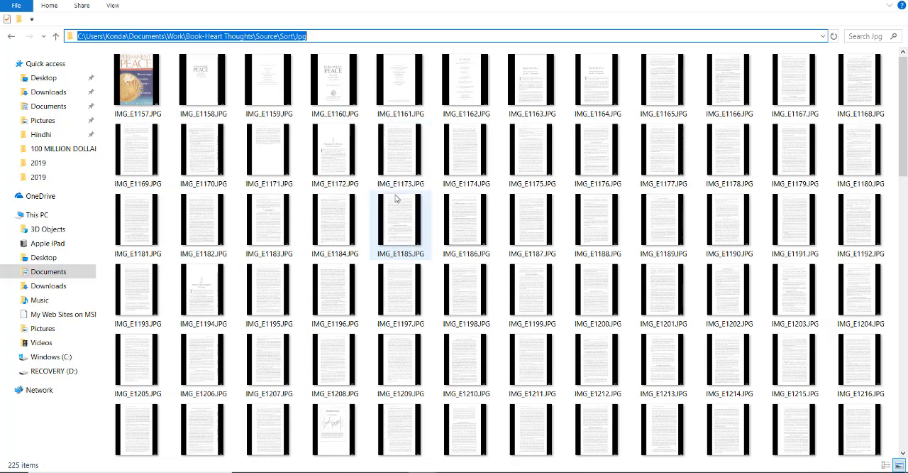
{"action": "left_click", "coordinate": [204, 149]}
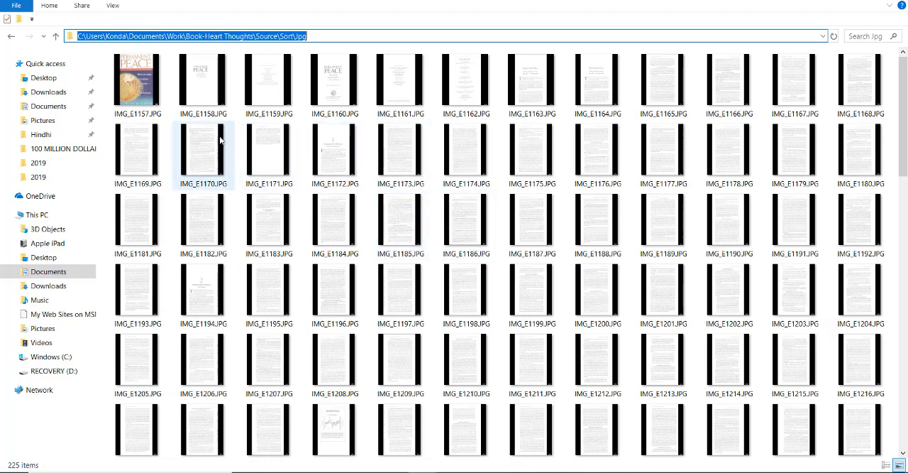
{"action": "mouse_move", "coordinate": [137, 78]}
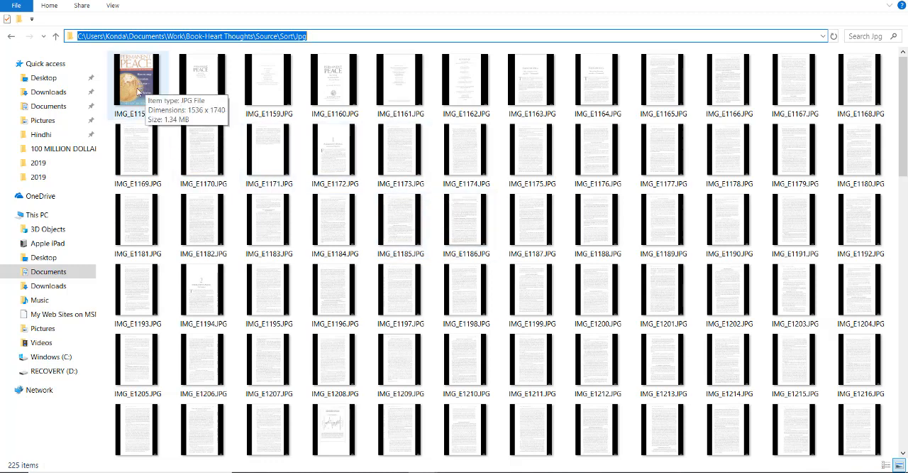
{"action": "left_click", "coordinate": [137, 75]}
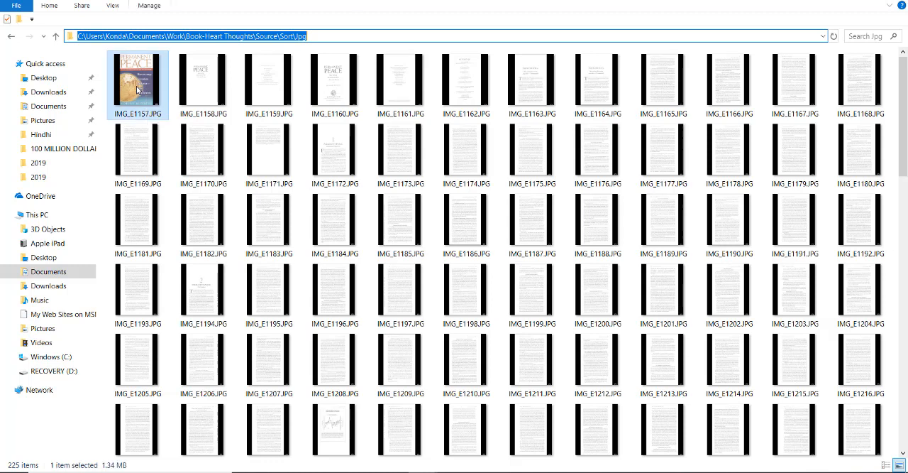
{"action": "left_click", "coordinate": [335, 78]}
{"action": "type", "text": "re"}
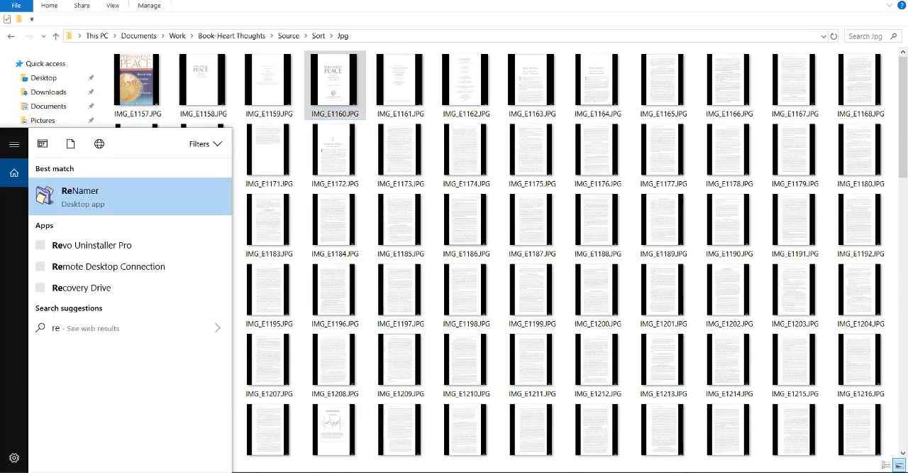
Step: Launch ReNamer Lite from Start search and add the page images from the Jpg folder
{"action": "left_click", "coordinate": [81, 197]}
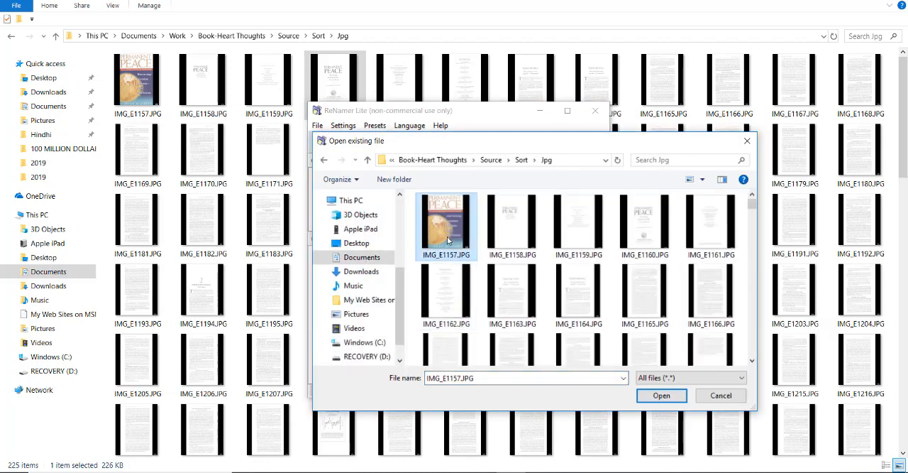
{"action": "left_click", "coordinate": [660, 395]}
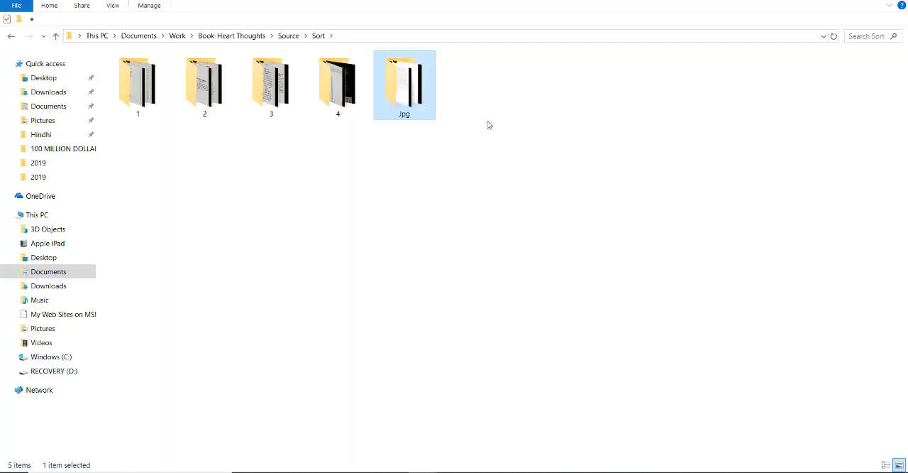
Step: Add a new folder named 'Back Up' inside Sort, then reopen the Jpg image folder
{"action": "right_click", "coordinate": [429, 117]}
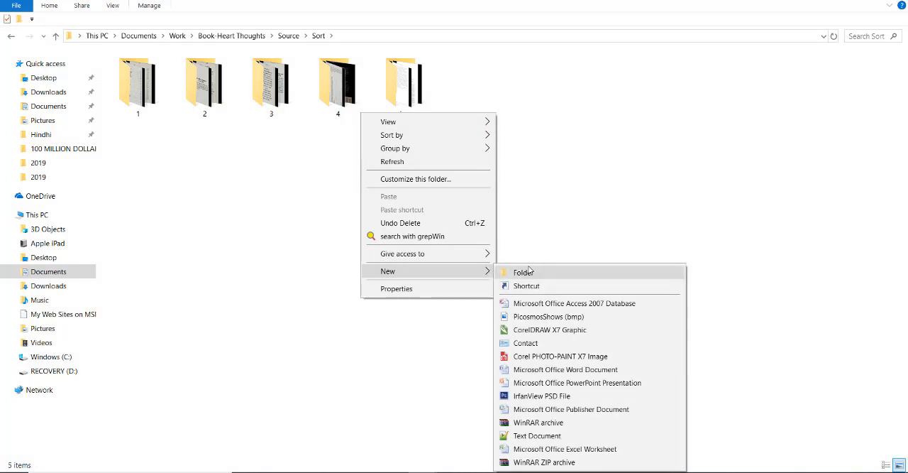
{"action": "left_click", "coordinate": [523, 271]}
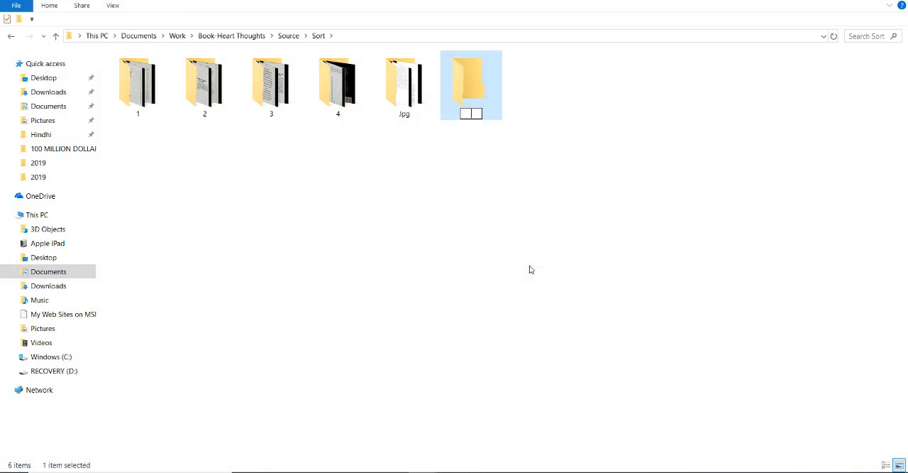
{"action": "type", "text": "Back Up"}
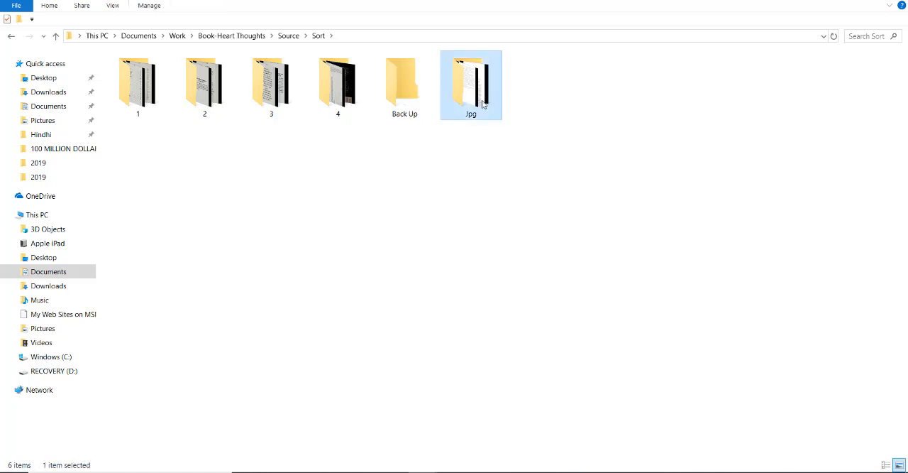
{"action": "double_click", "coordinate": [405, 82]}
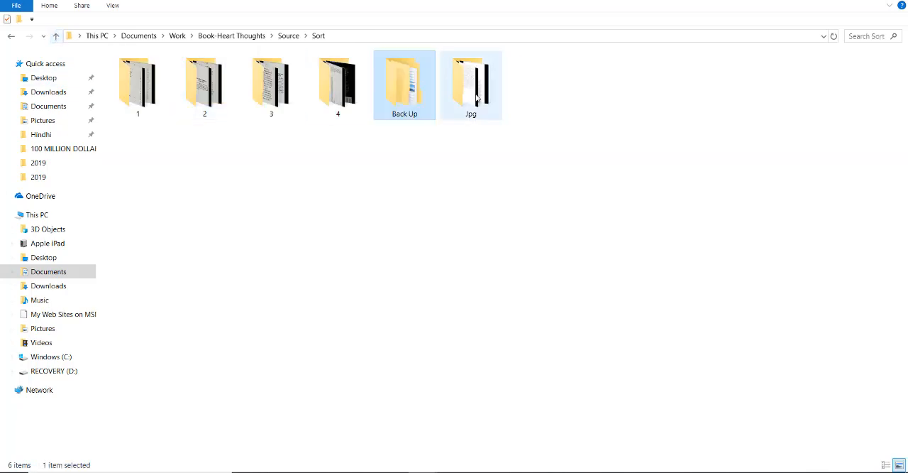
{"action": "double_click", "coordinate": [471, 82]}
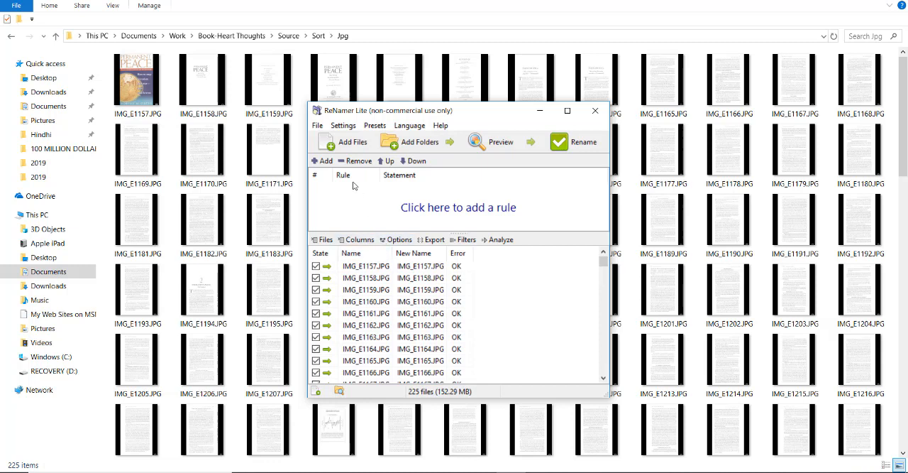
Step: Add a Serialize rule replacing current names and rename the 225 images to 1.JPG onward
{"action": "left_click", "coordinate": [458, 207]}
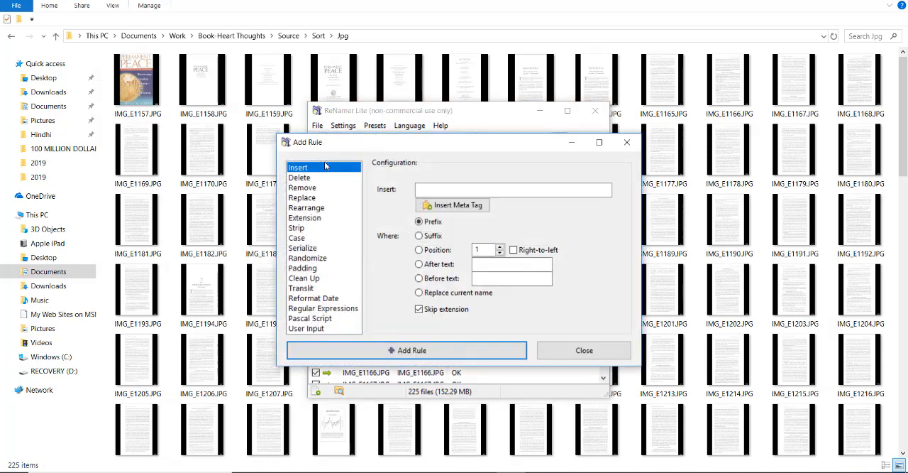
{"action": "mouse_move", "coordinate": [308, 261]}
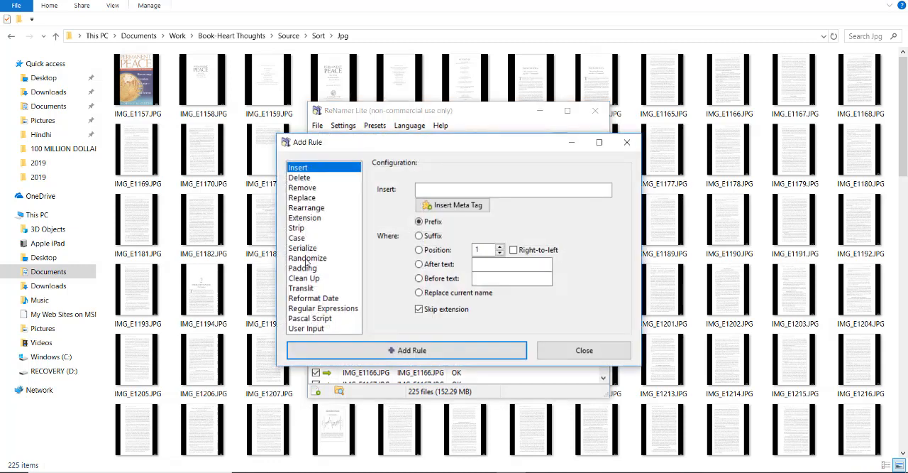
{"action": "left_click", "coordinate": [302, 247]}
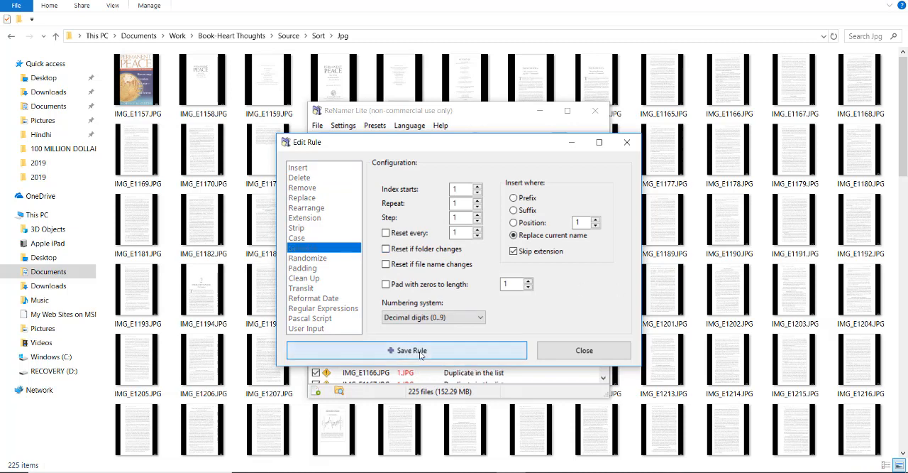
{"action": "left_click", "coordinate": [407, 350]}
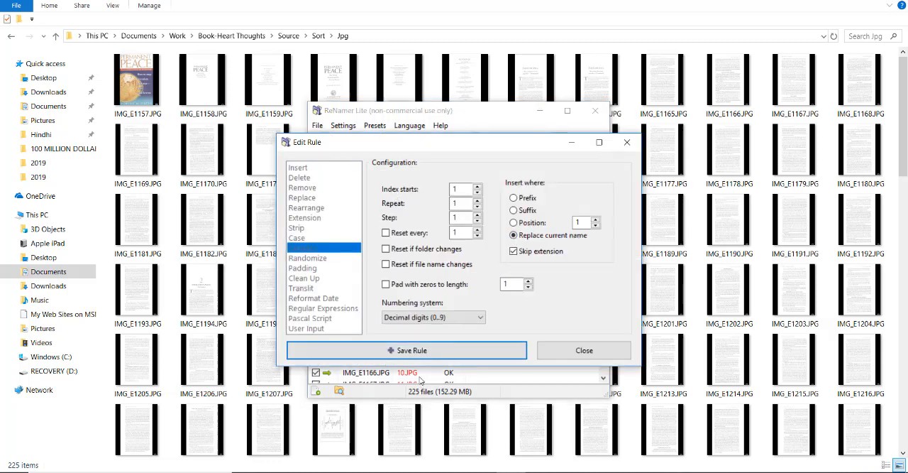
{"action": "left_click", "coordinate": [407, 350]}
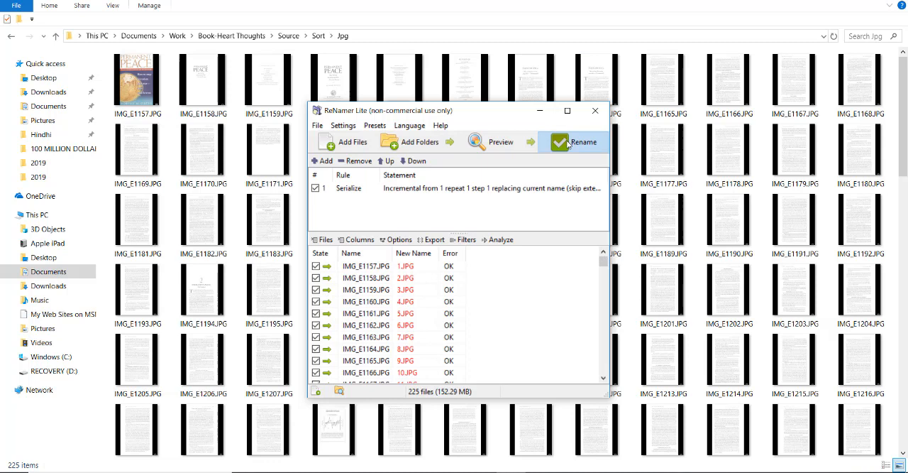
{"action": "left_click", "coordinate": [583, 142]}
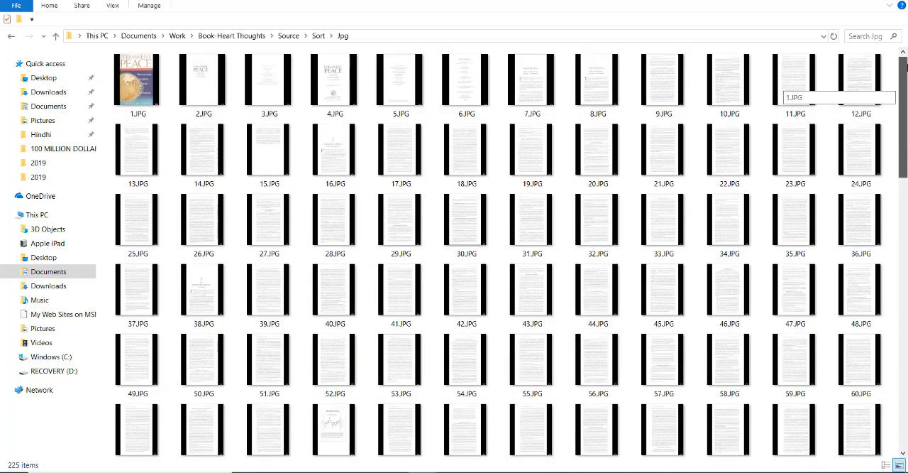
Step: Move the first batch of renamed images into folder 1, replacing existing files
{"action": "left_click", "coordinate": [137, 82]}
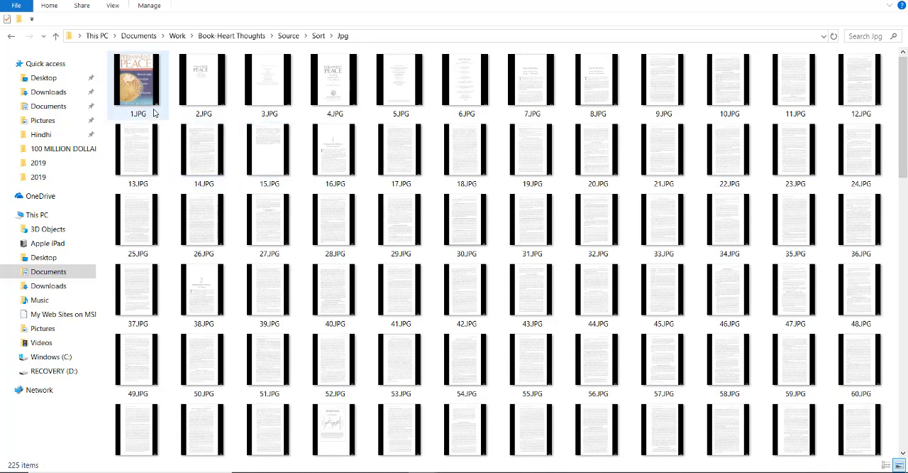
{"action": "left_click", "coordinate": [137, 80]}
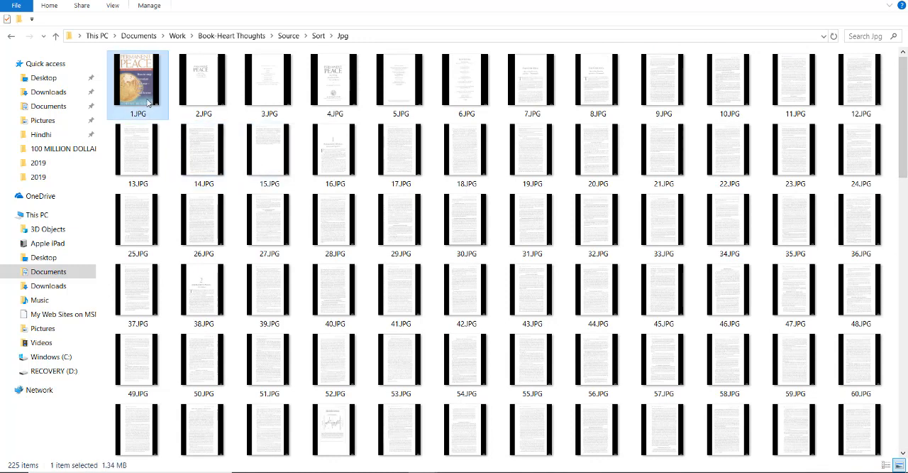
{"action": "left_click", "coordinate": [663, 82]}
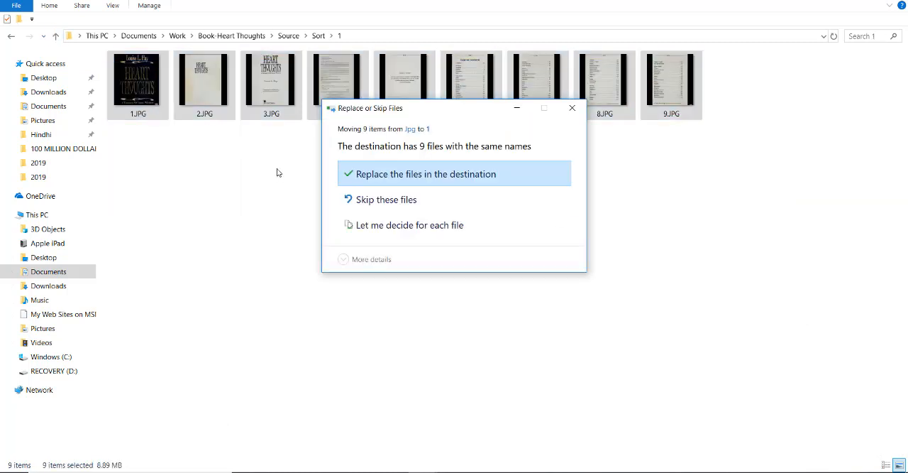
{"action": "left_click", "coordinate": [426, 174]}
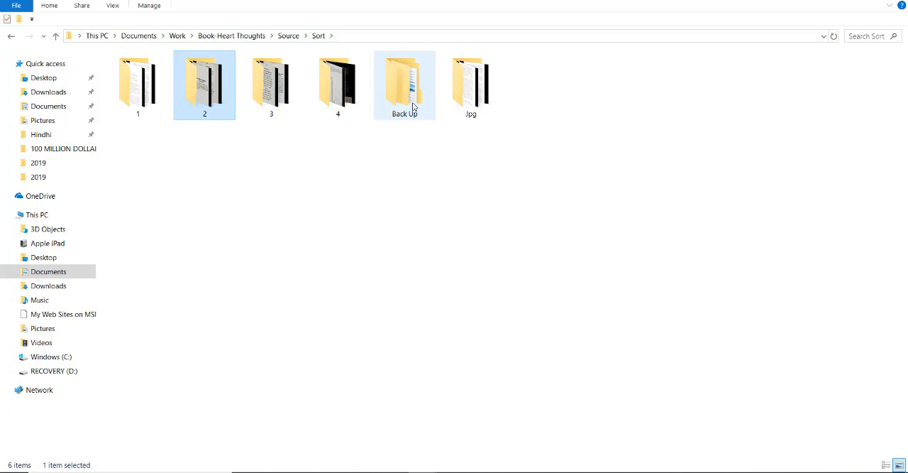
Step: Move the next batch into folder 2, replacing matching files, then select the remaining images
{"action": "double_click", "coordinate": [470, 82]}
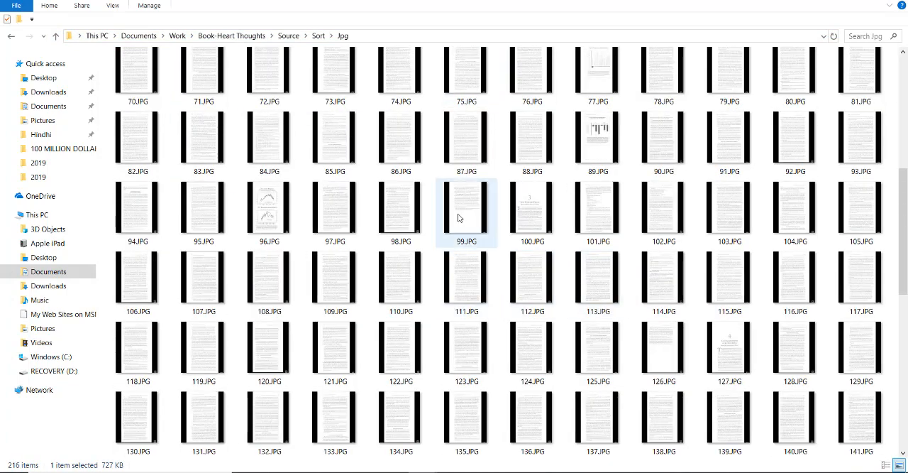
{"action": "left_click", "coordinate": [288, 35]}
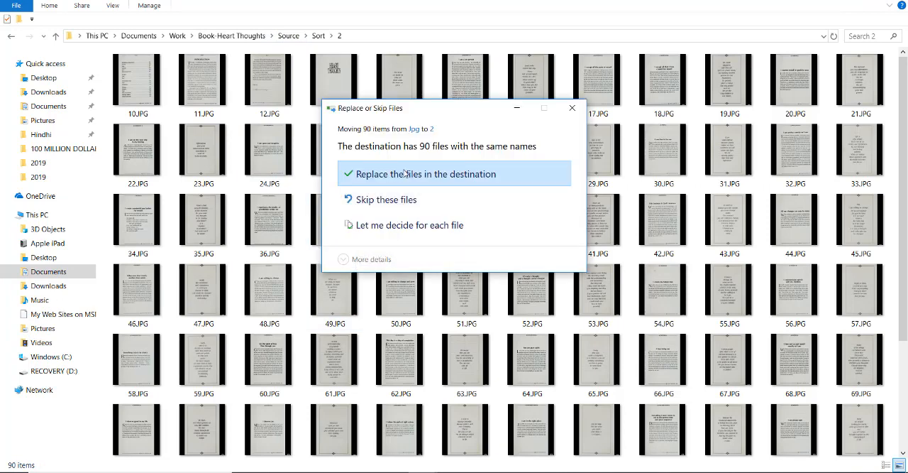
{"action": "left_click", "coordinate": [427, 174]}
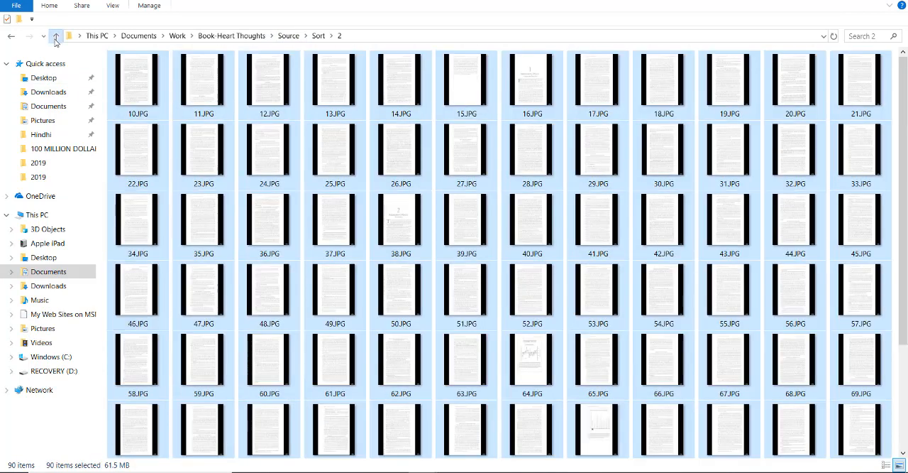
{"action": "left_click", "coordinate": [56, 36]}
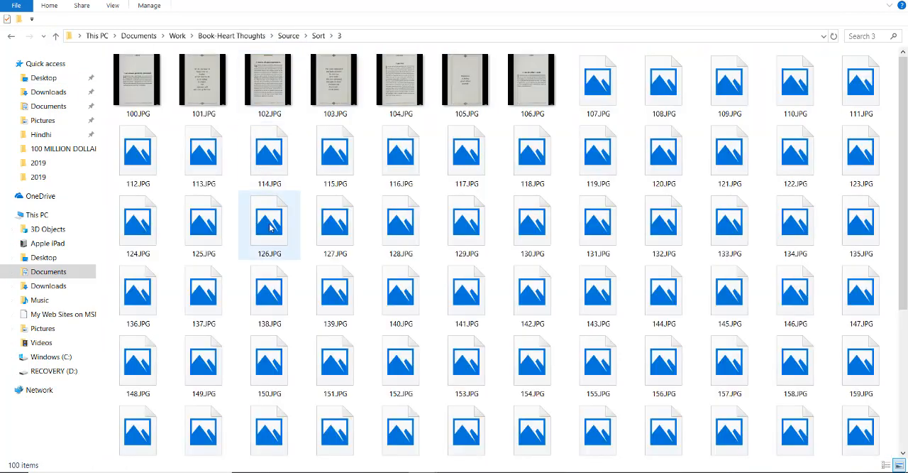
{"action": "scroll", "scroll_direction": "down", "scroll_amount": 3}
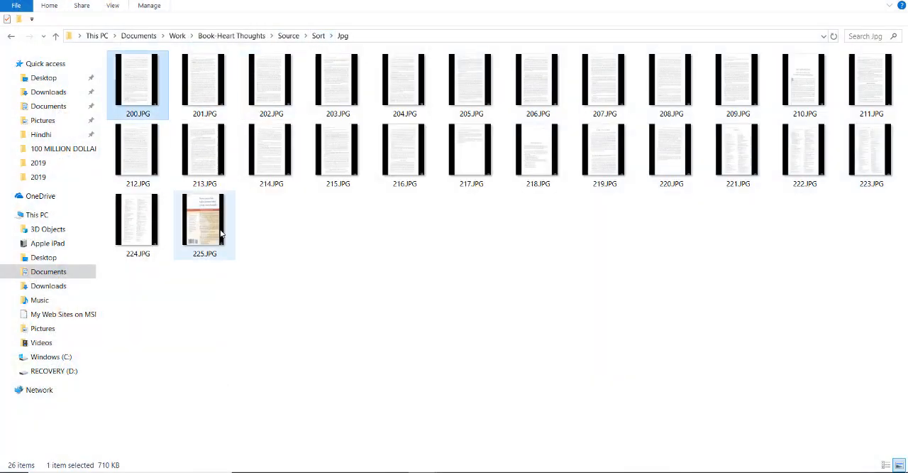
{"action": "key", "text": "ctrl+a"}
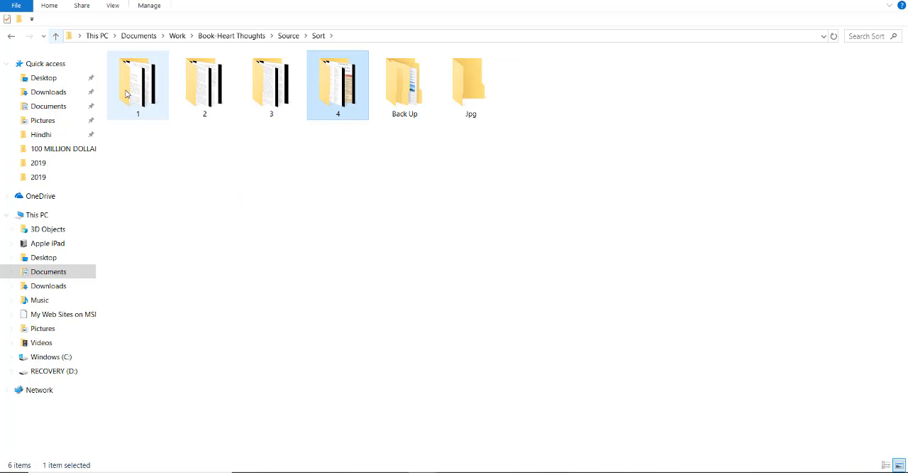
Step: Select folder 1's nine images and preview them for Microsoft Print to PDF
{"action": "double_click", "coordinate": [138, 82]}
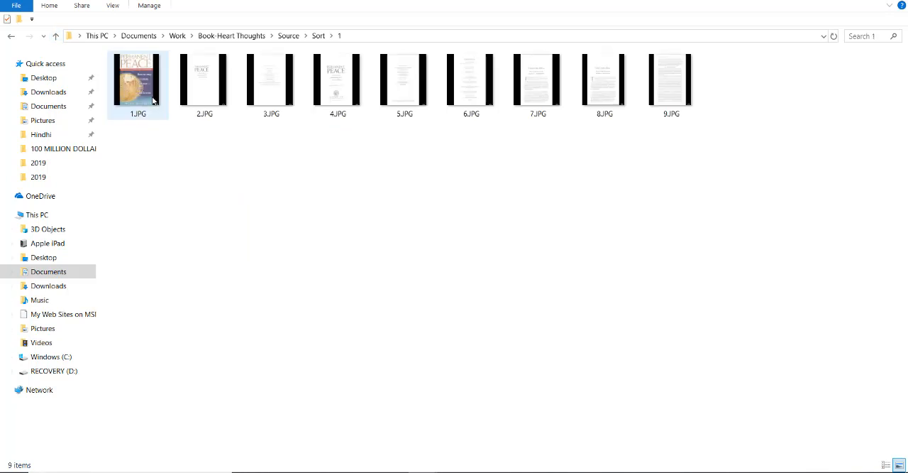
{"action": "key", "text": "ctrl+a"}
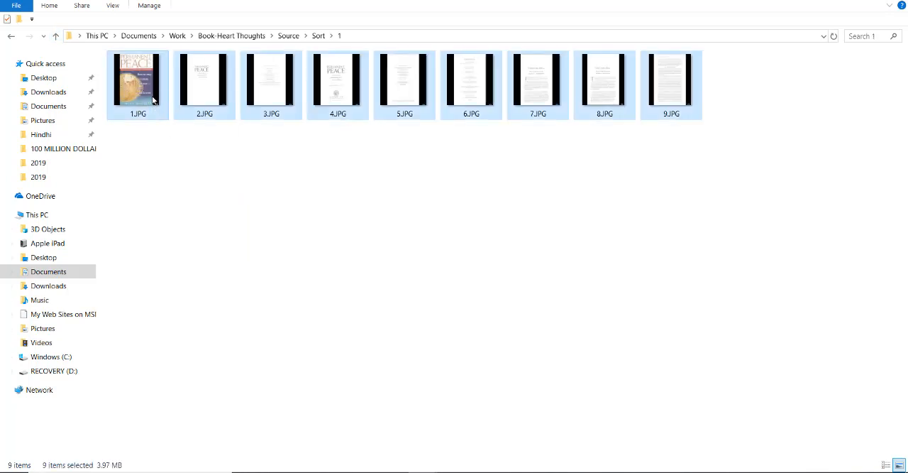
{"action": "right_click", "coordinate": [137, 78]}
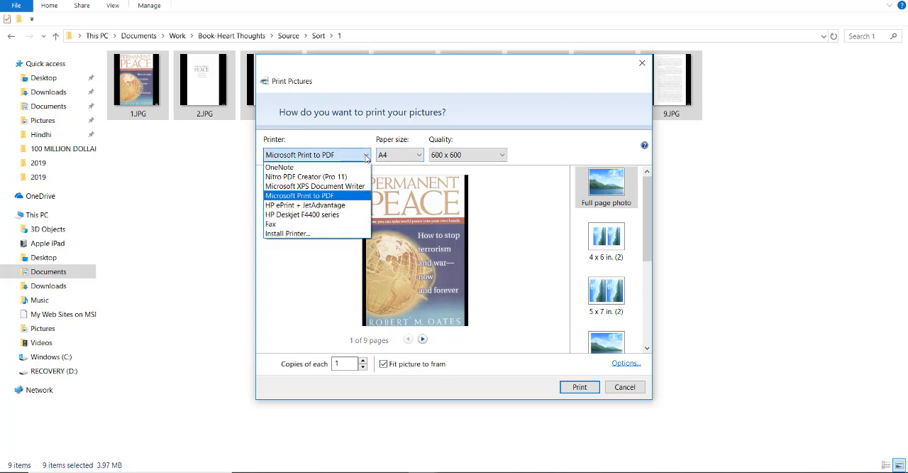
{"action": "left_click", "coordinate": [300, 195]}
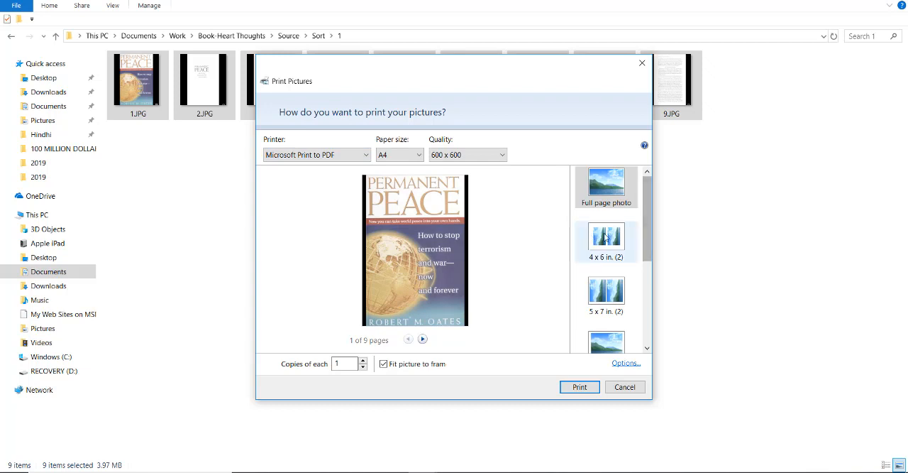
{"action": "left_click", "coordinate": [423, 338]}
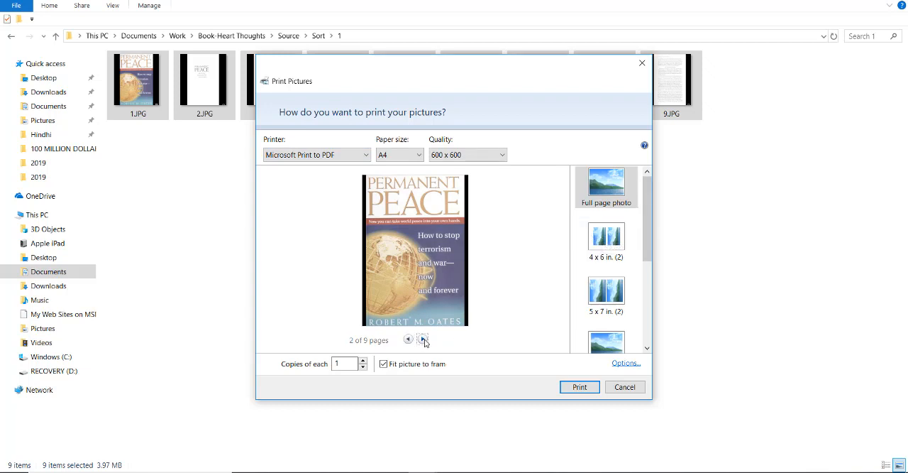
{"action": "left_click", "coordinate": [423, 338]}
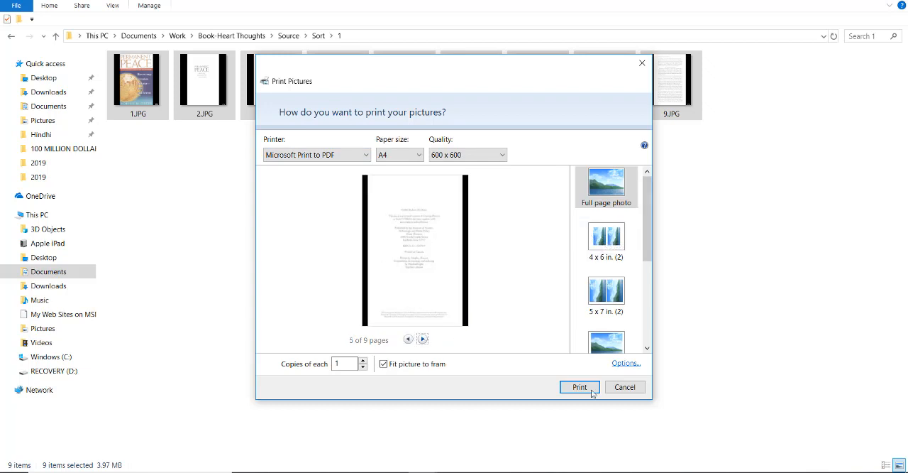
Step: Print the nine pages, save them as 1.pdf, and return to Sort
{"action": "left_click", "coordinate": [579, 387]}
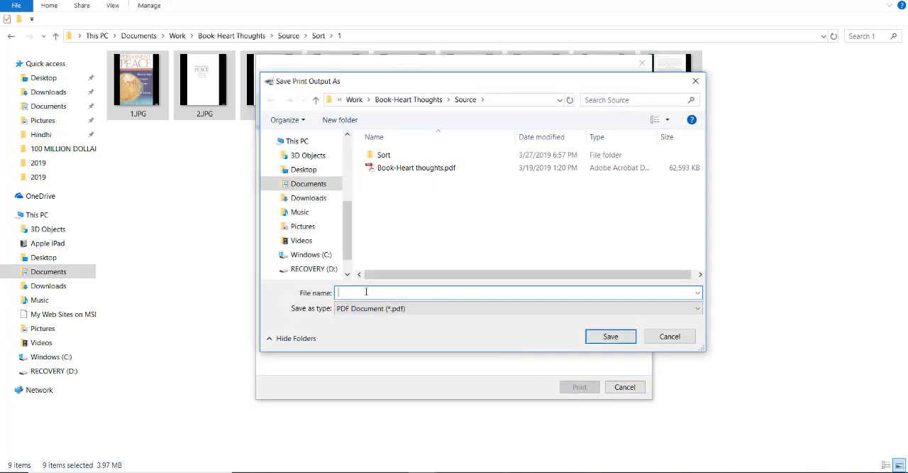
{"action": "type", "text": "1.pdf"}
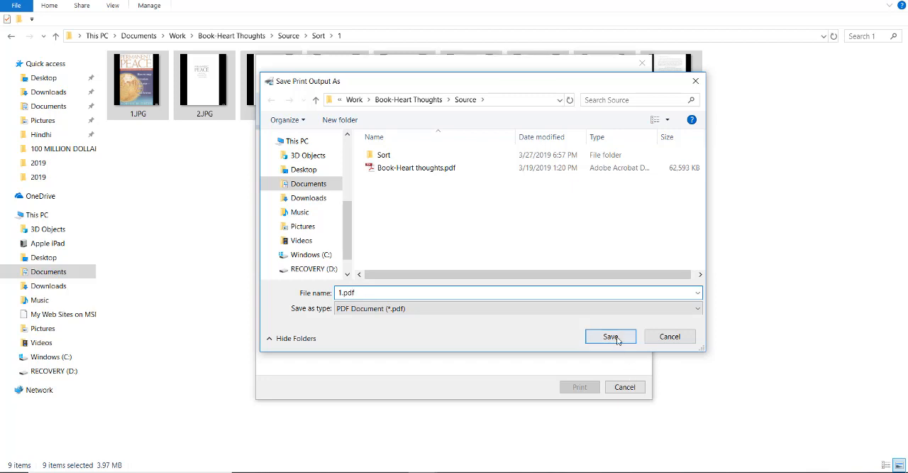
{"action": "left_click", "coordinate": [611, 336]}
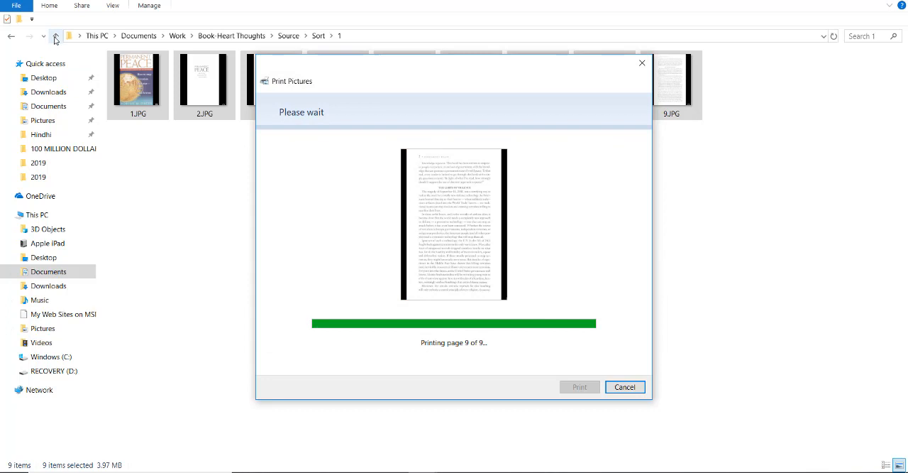
{"action": "left_click", "coordinate": [623, 386]}
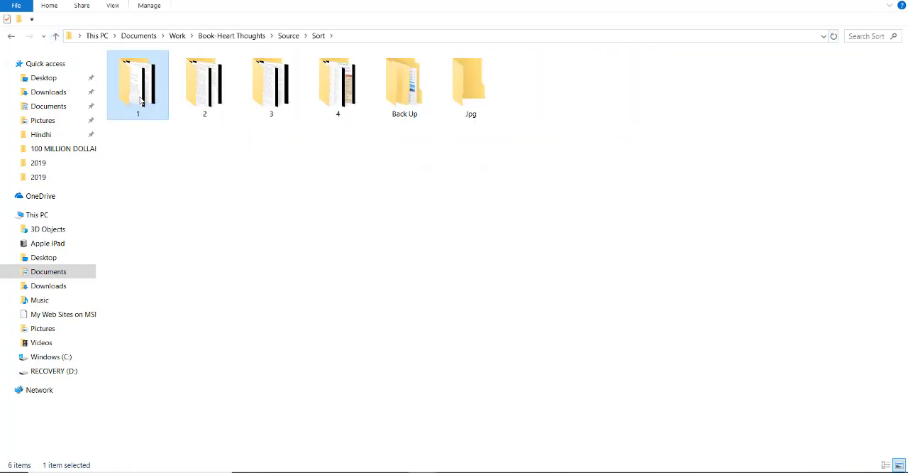
Step: Open folder 2 and bring up the print actions for folder 2's and folder 3's pages
{"action": "double_click", "coordinate": [138, 84]}
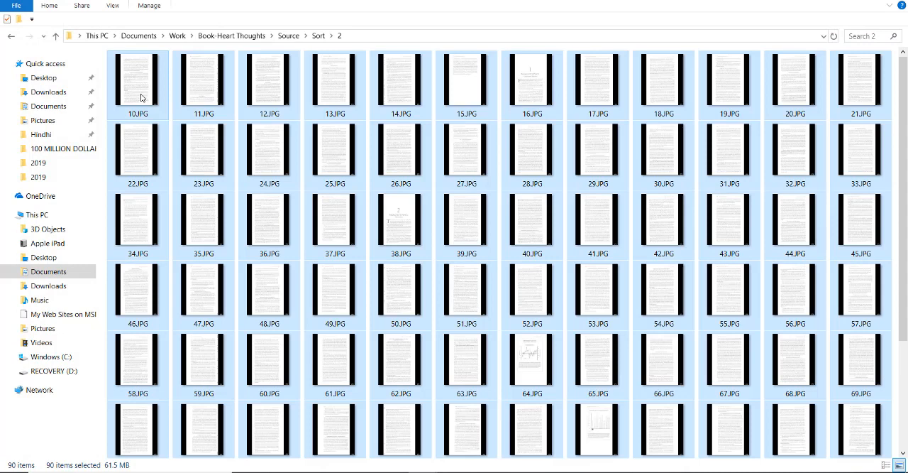
{"action": "right_click", "coordinate": [137, 82]}
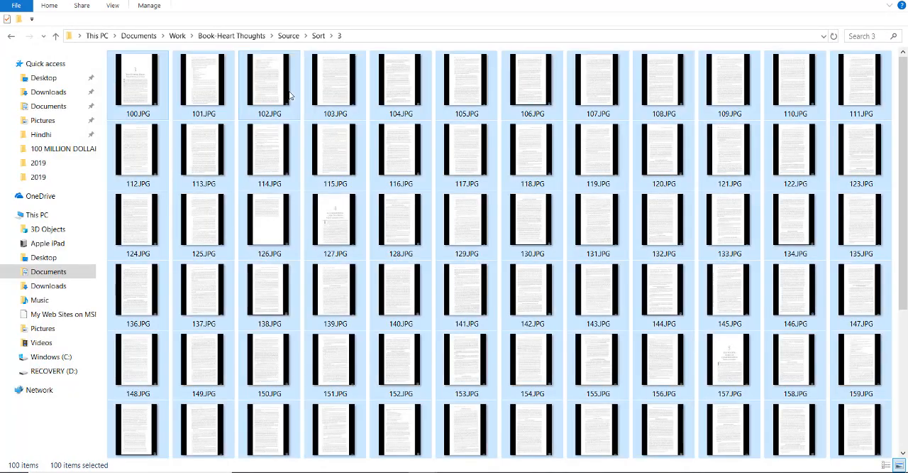
{"action": "right_click", "coordinate": [268, 81]}
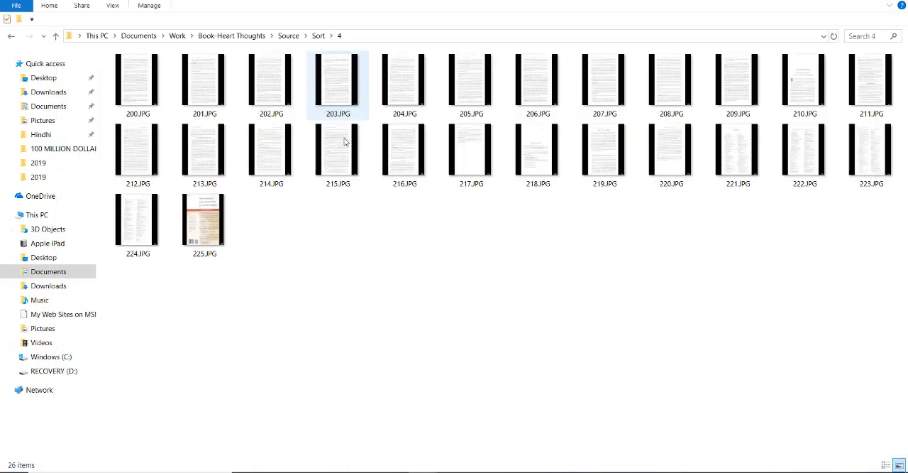
Step: Select all 26 images in folder 4, print them, and save as 4.pdf
{"action": "key", "text": "ctrl+a"}
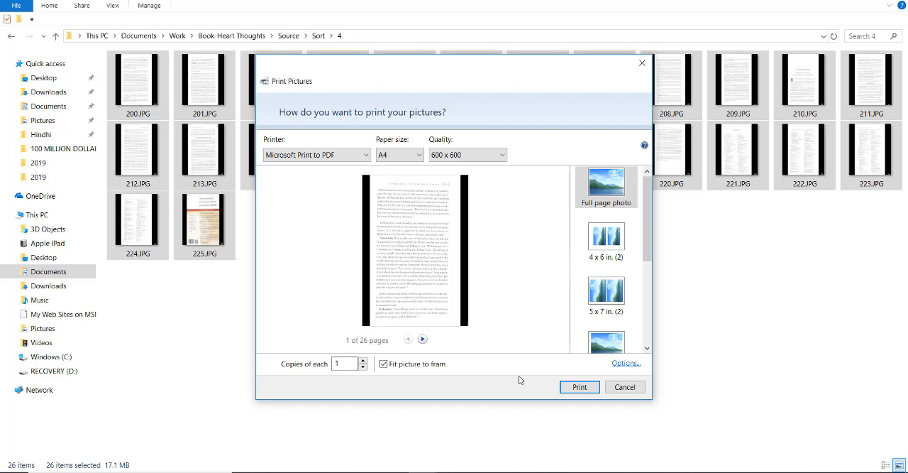
{"action": "left_click", "coordinate": [579, 387]}
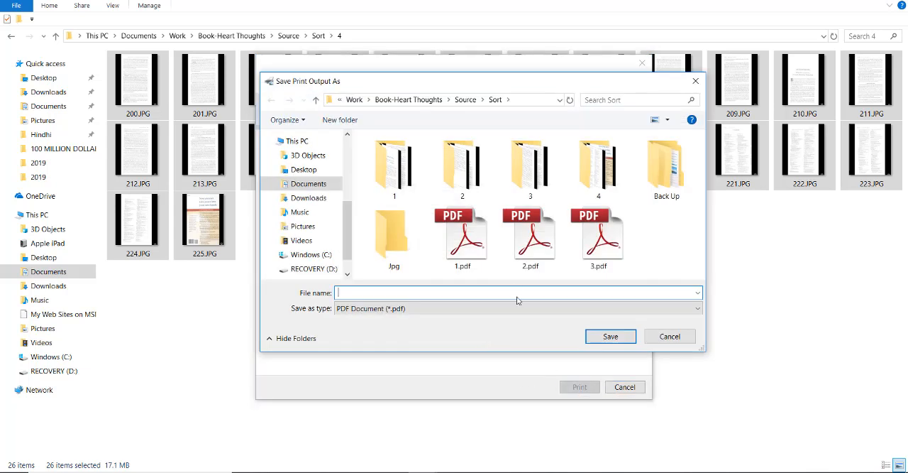
{"action": "type", "text": "4.p"}
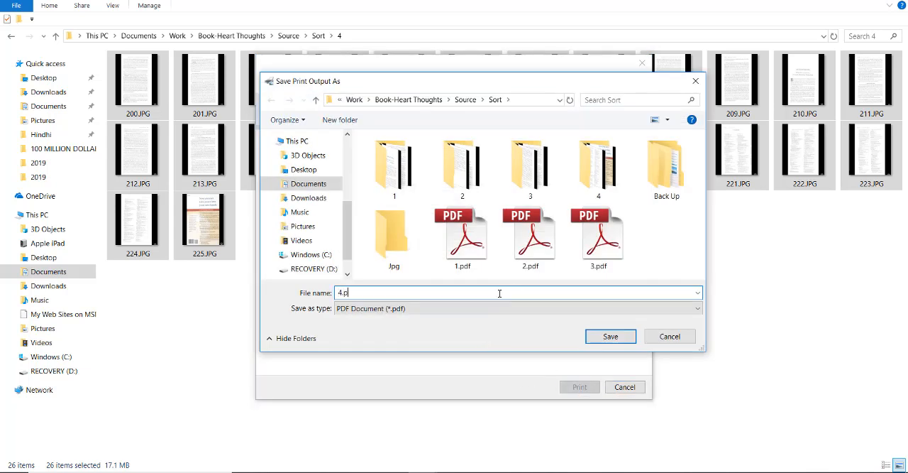
{"action": "left_click", "coordinate": [610, 335]}
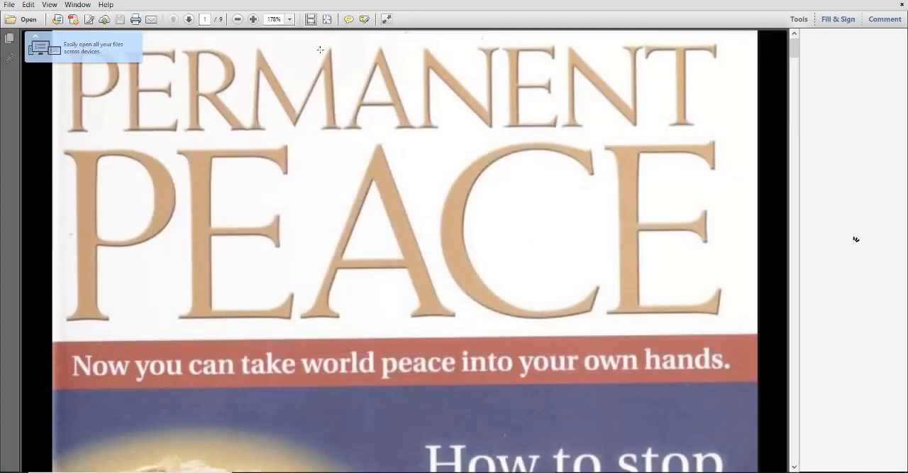
Step: Close the reviewed nine-page PDF in Adobe Reader
{"action": "left_click", "coordinate": [237, 19]}
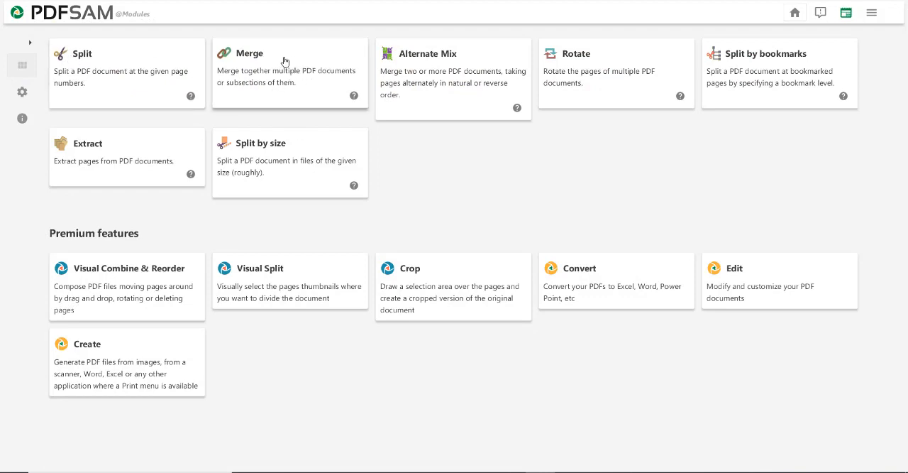
Step: Load 1.pdf through 4.pdf into PDFsam's Merge tool and run the merge to PDFsam_merge.pdf
{"action": "left_click", "coordinate": [249, 53]}
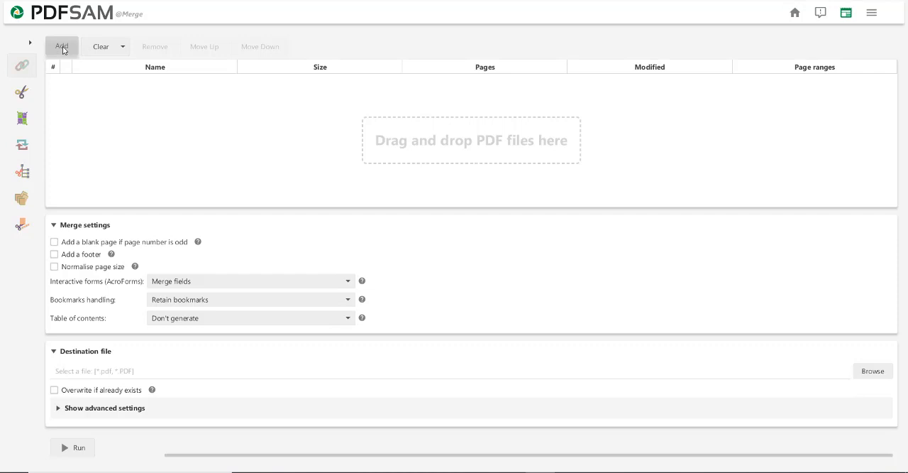
{"action": "left_click", "coordinate": [61, 46]}
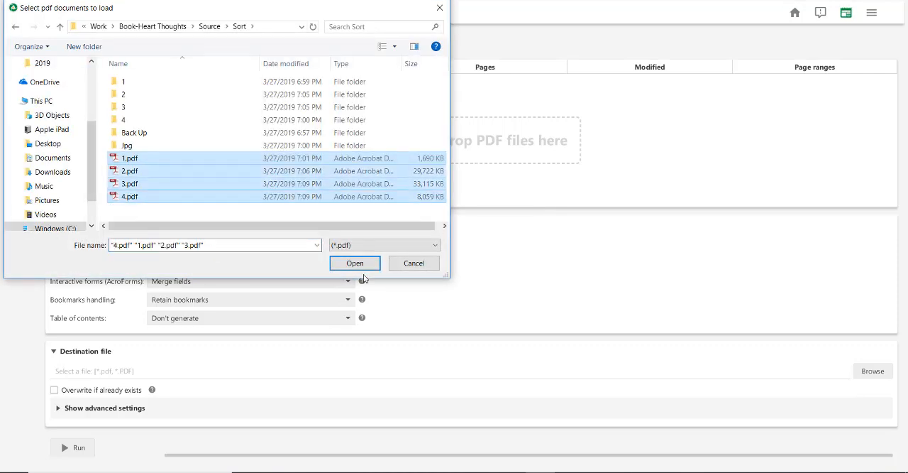
{"action": "left_click", "coordinate": [355, 263]}
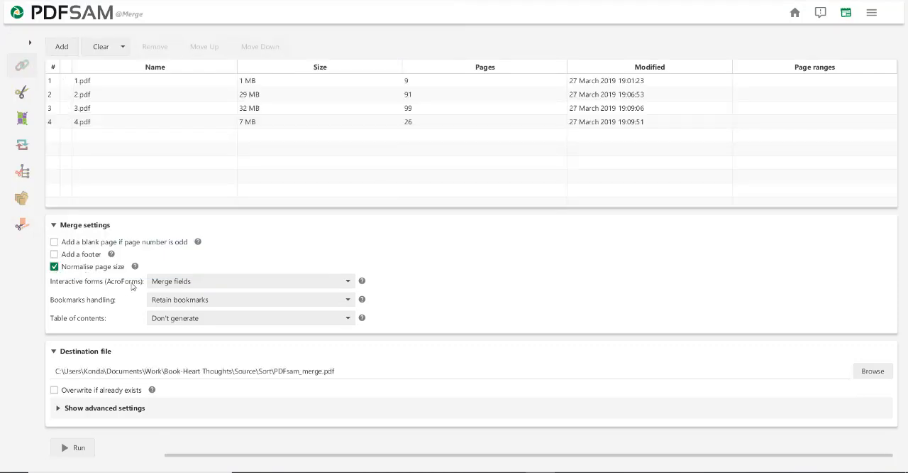
{"action": "mouse_move", "coordinate": [126, 417]}
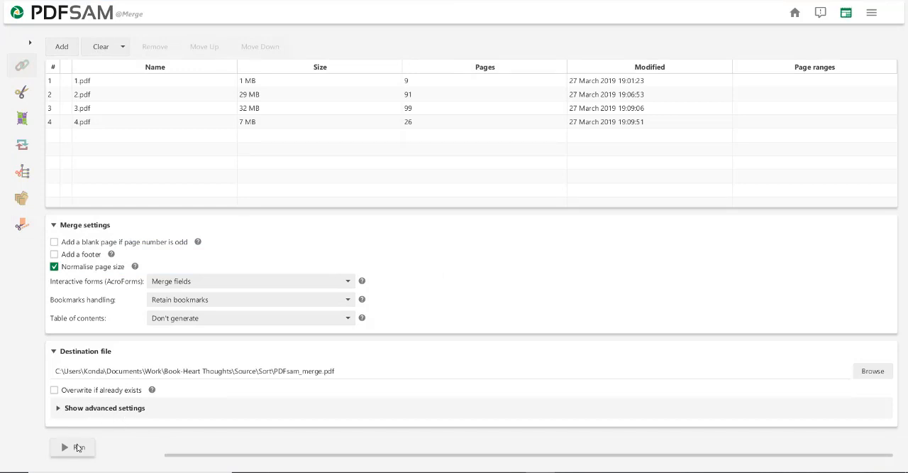
{"action": "left_click", "coordinate": [72, 447]}
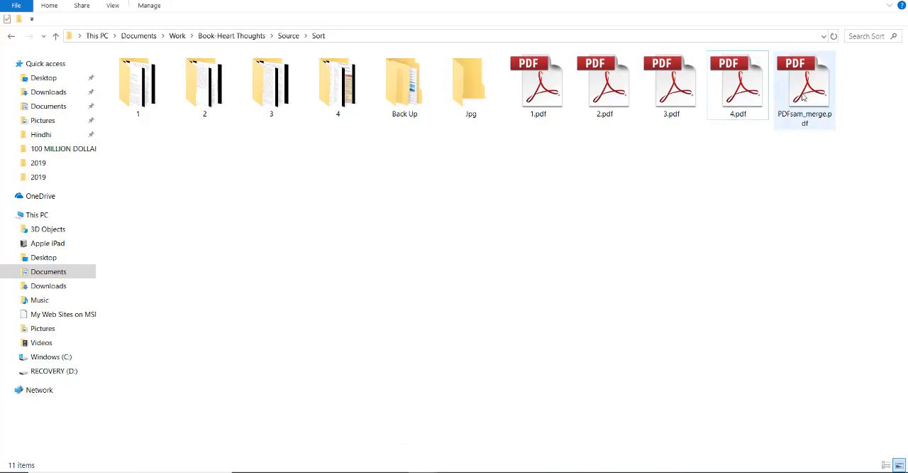
Step: Open PDFsam_merge.pdf, zoom out, and scroll to page 225 at the back cover
{"action": "double_click", "coordinate": [805, 81]}
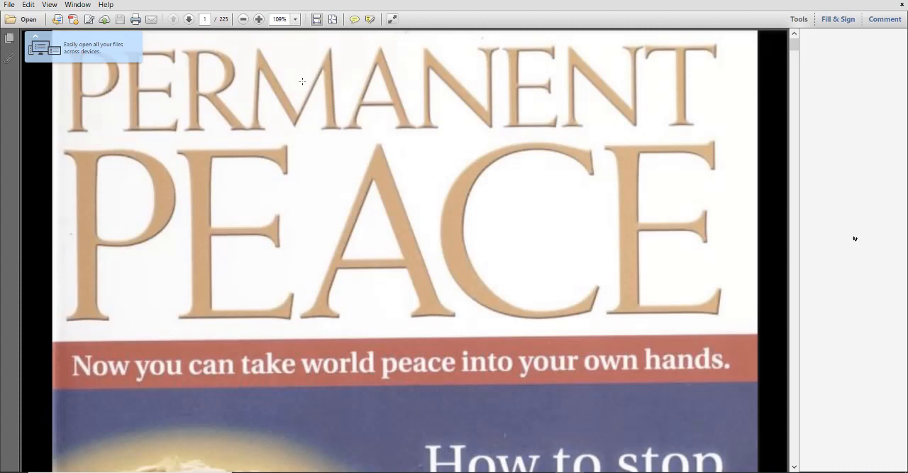
{"action": "left_click", "coordinate": [259, 20]}
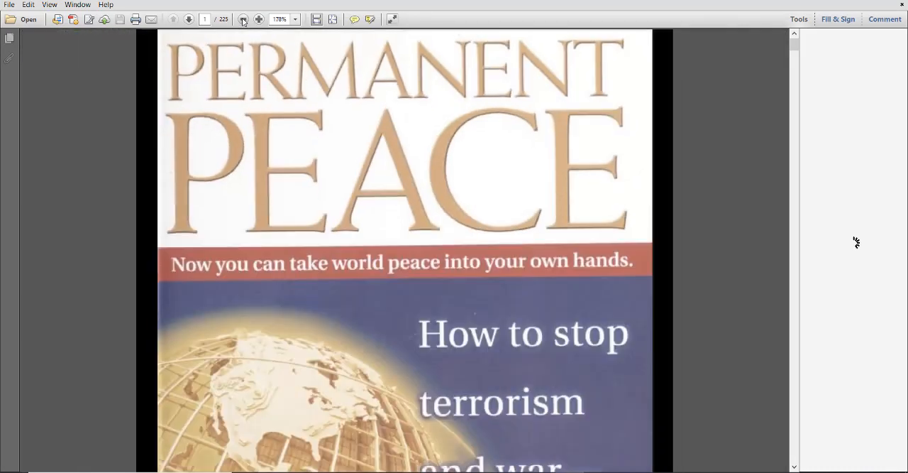
{"action": "left_click", "coordinate": [243, 19]}
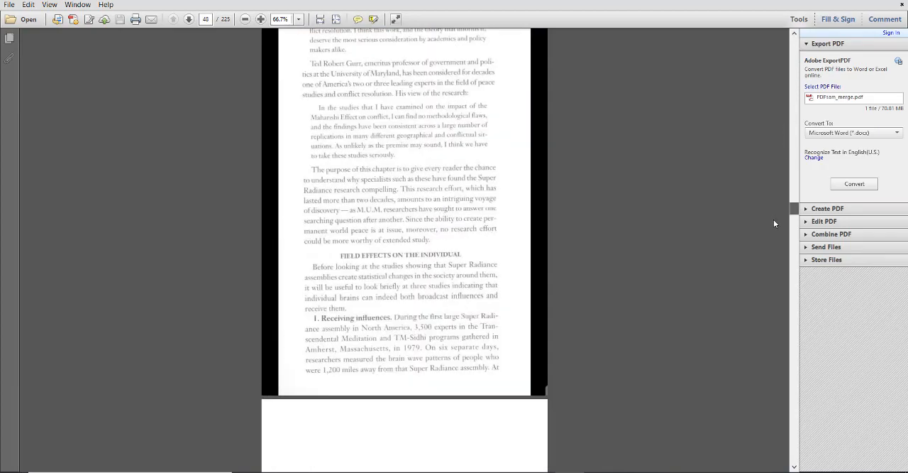
{"action": "scroll", "scroll_direction": "down", "scroll_amount": 3}
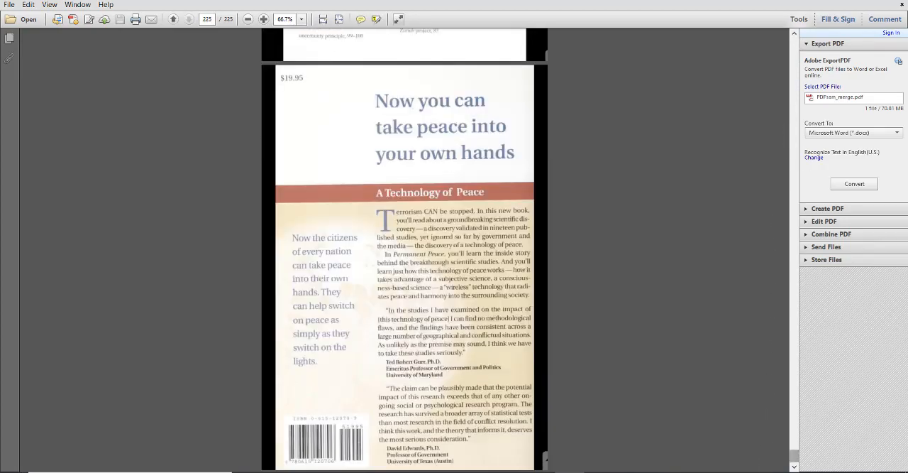